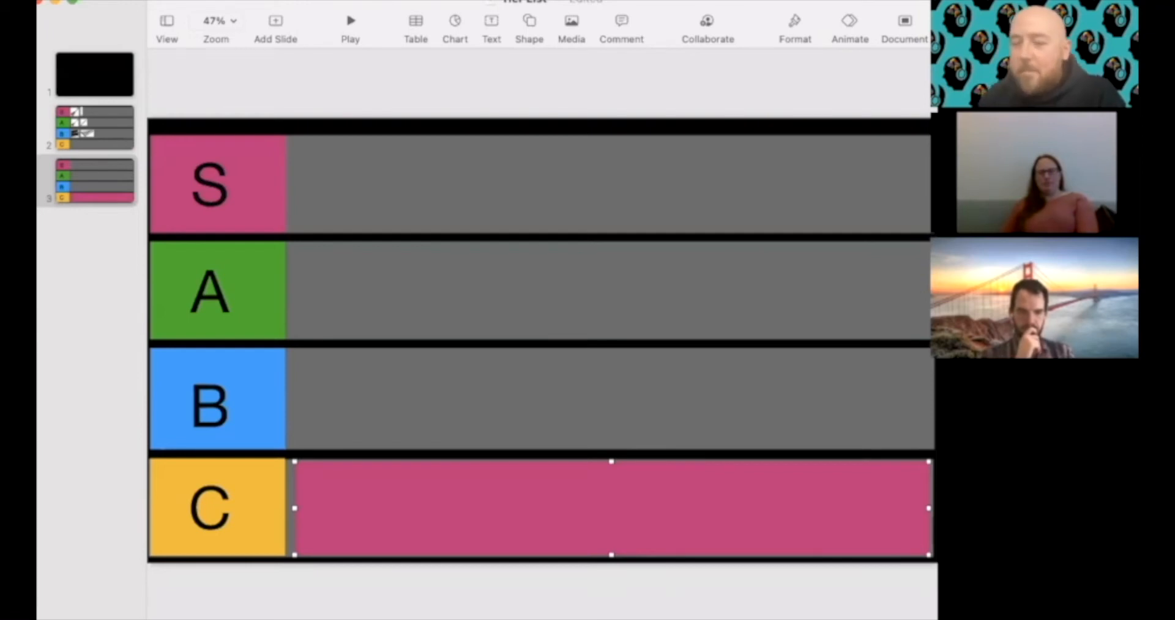
pyautogui.moveTo(360, 467)
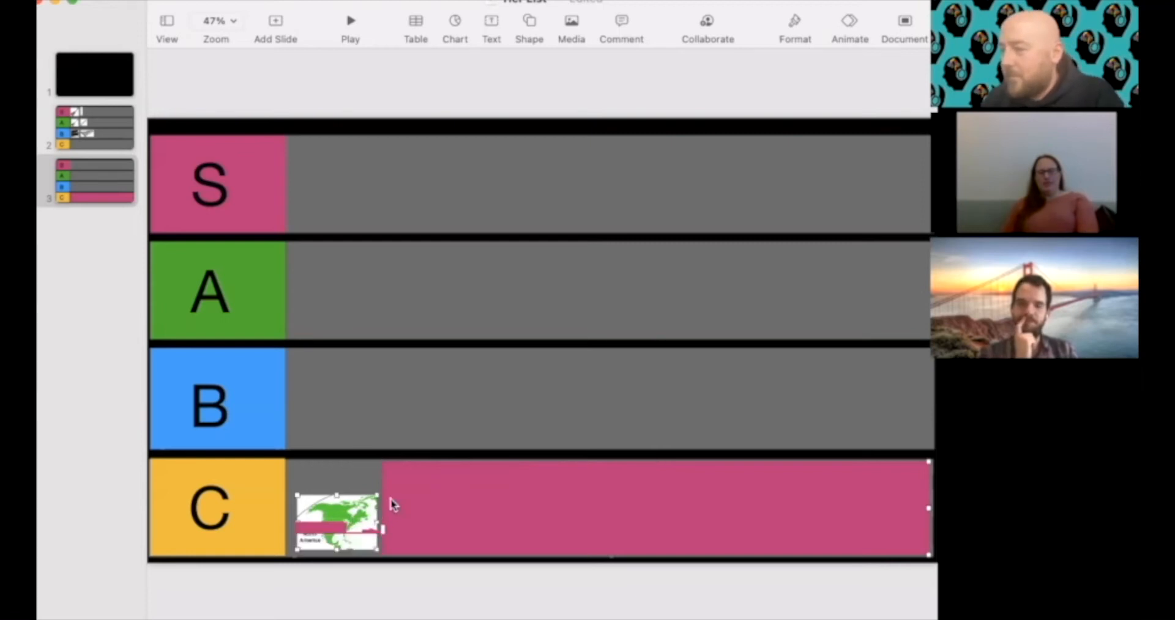
pyautogui.moveTo(367, 497)
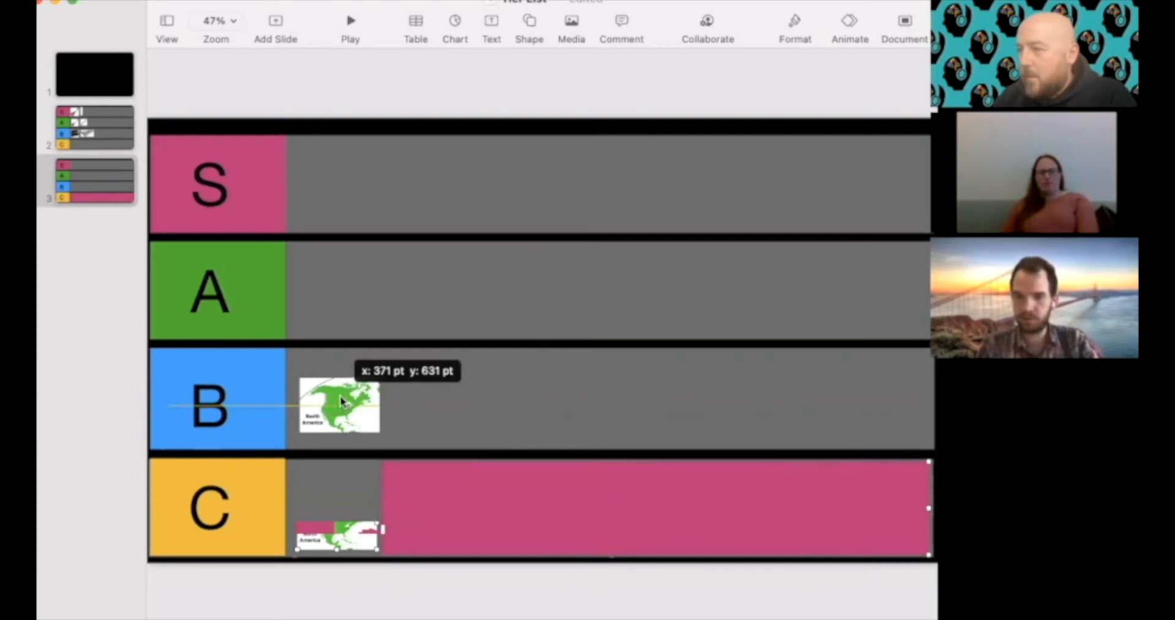
# Step: Drag the North America map card up from the pile into the tier rows
pyautogui.moveTo(337, 404); pyautogui.dragTo(332, 284)
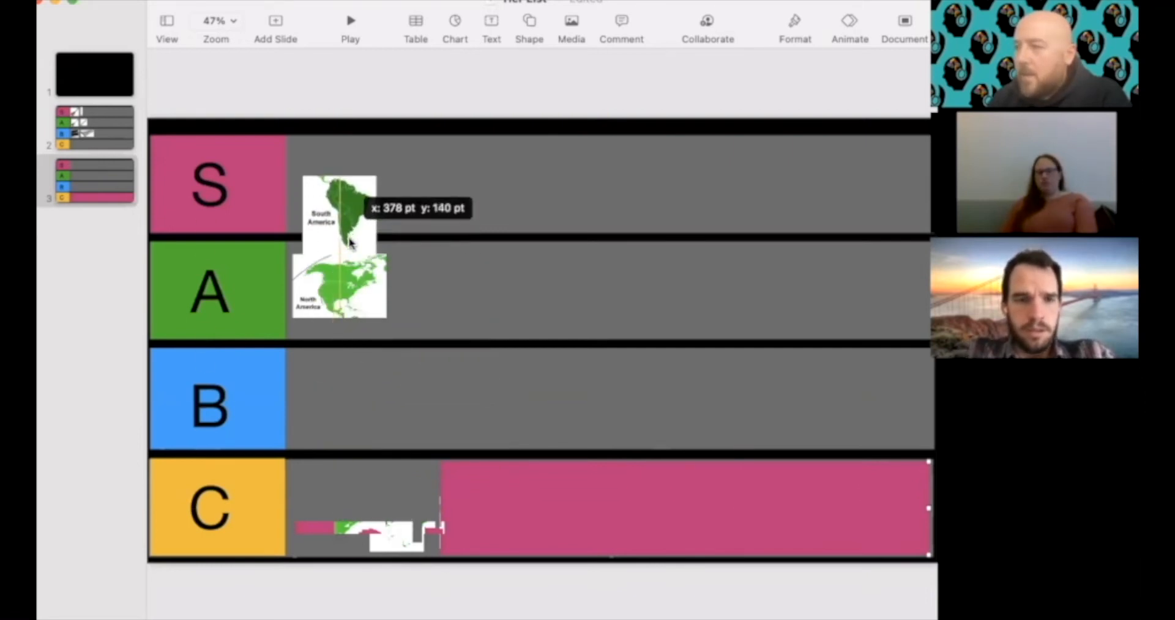
# Step: Seat the South America map card in the S row beside the S label
pyautogui.moveTo(338, 248); pyautogui.dragTo(328, 183)
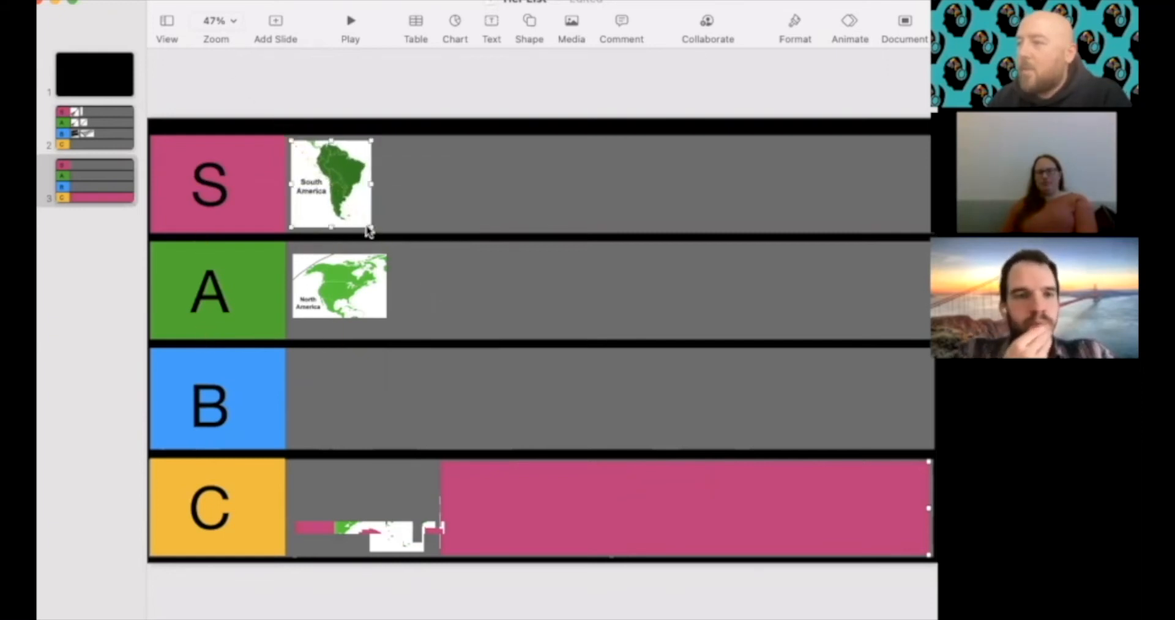
pyautogui.moveTo(557, 164)
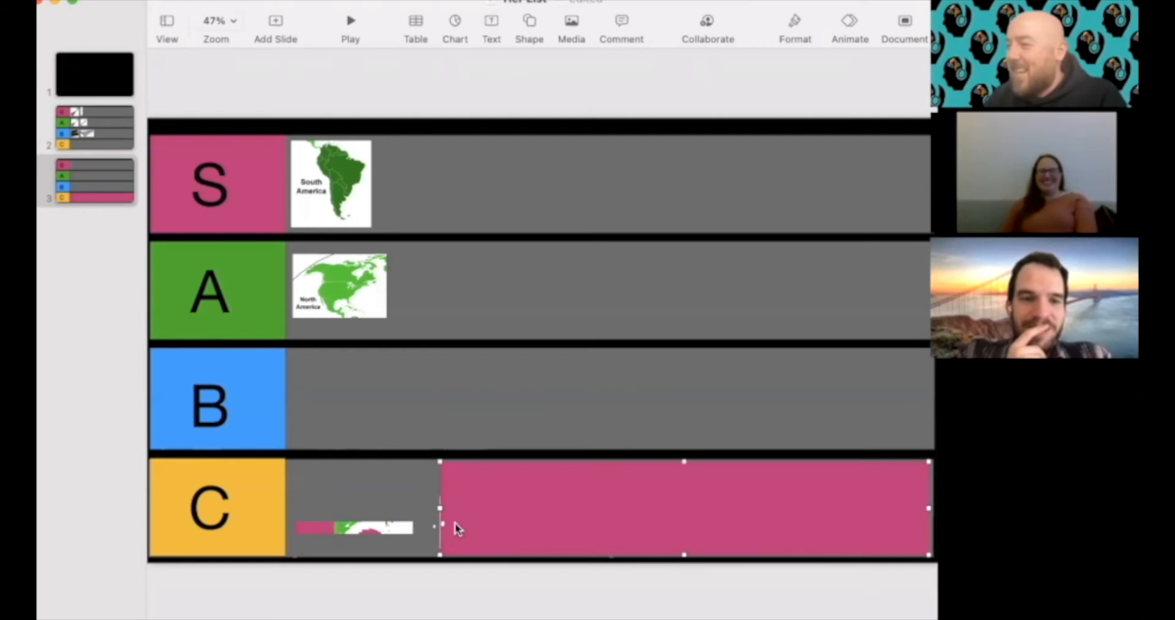
pyautogui.moveTo(440, 510)
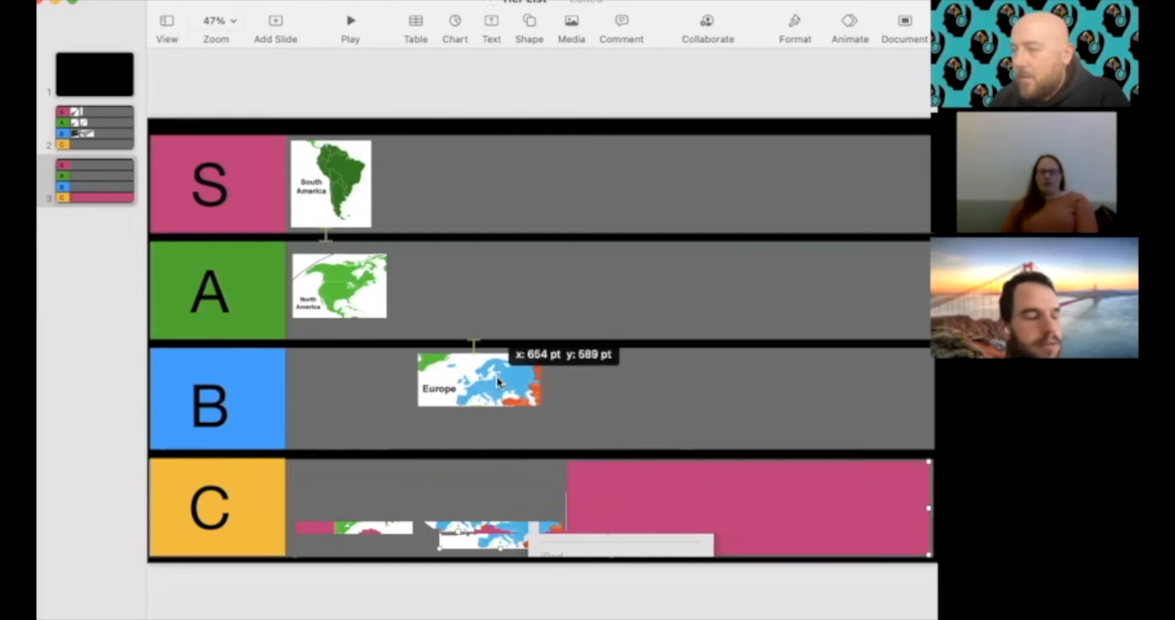
# Step: Move the Europe map card from the C-row pile up next to South America
pyautogui.moveTo(480, 380); pyautogui.dragTo(438, 183)
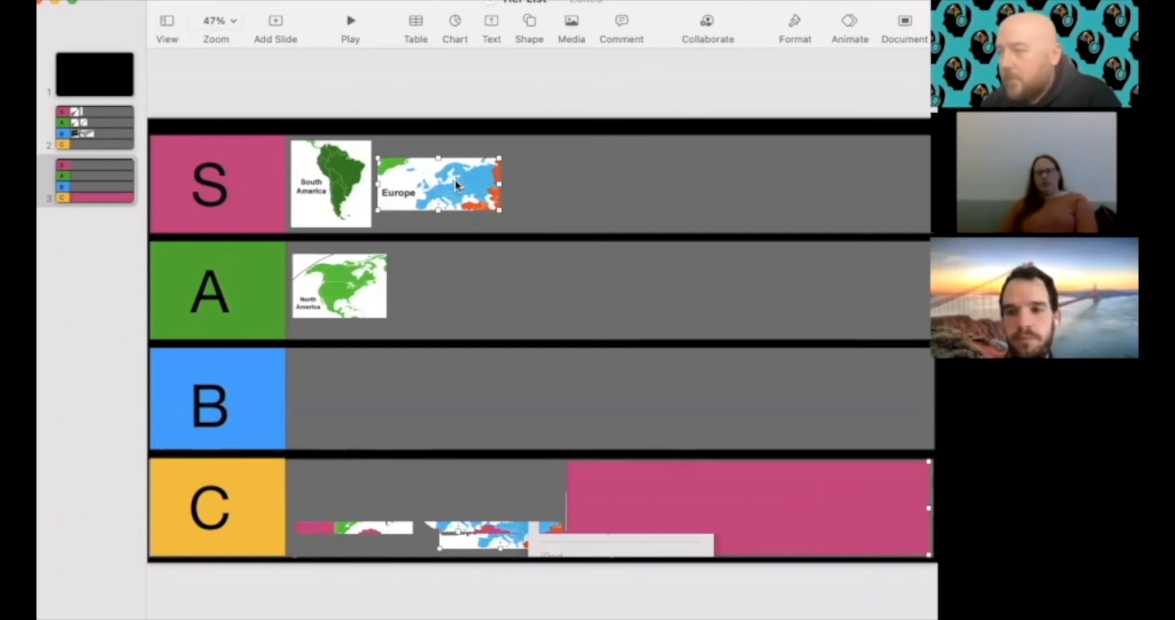
pyautogui.moveTo(586, 528)
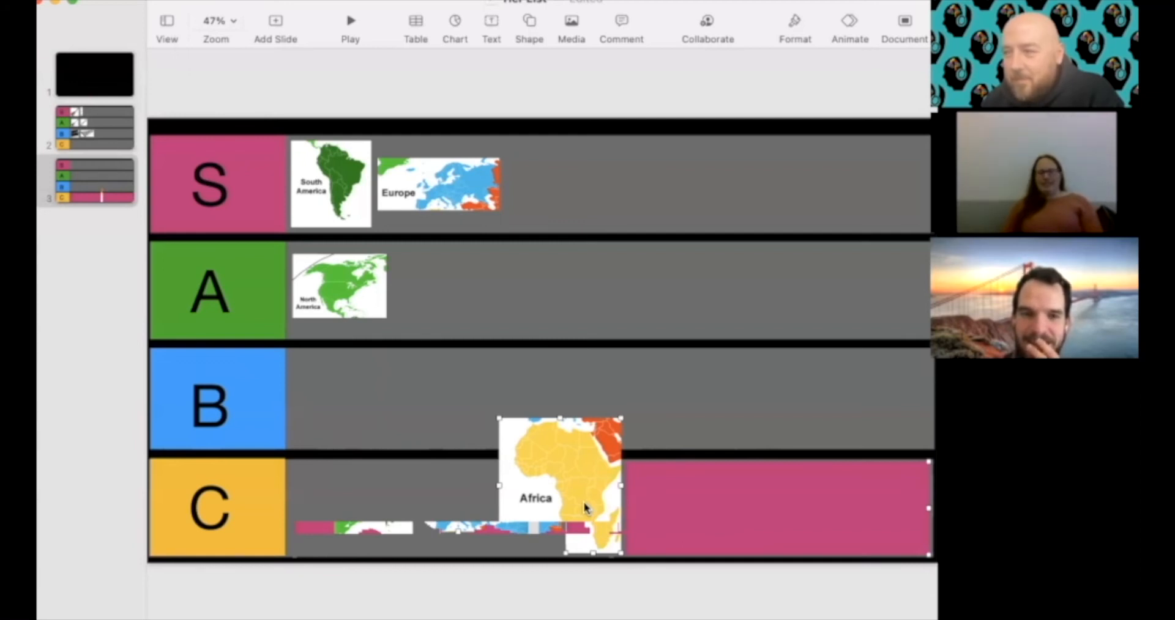
pyautogui.moveTo(494, 418)
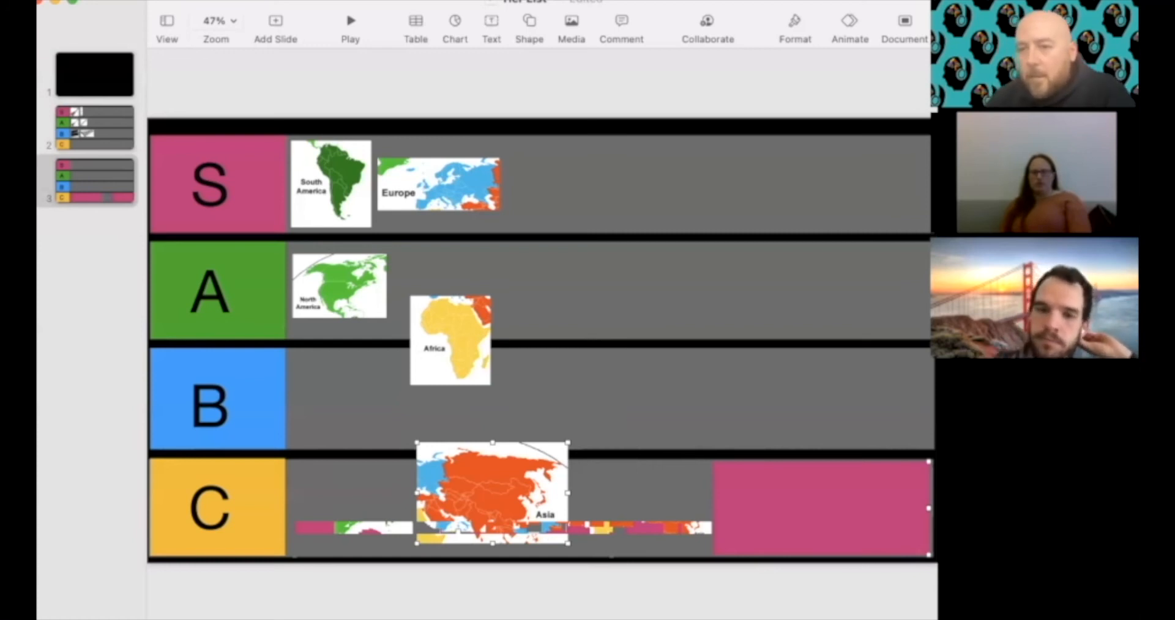
pyautogui.moveTo(795, 555)
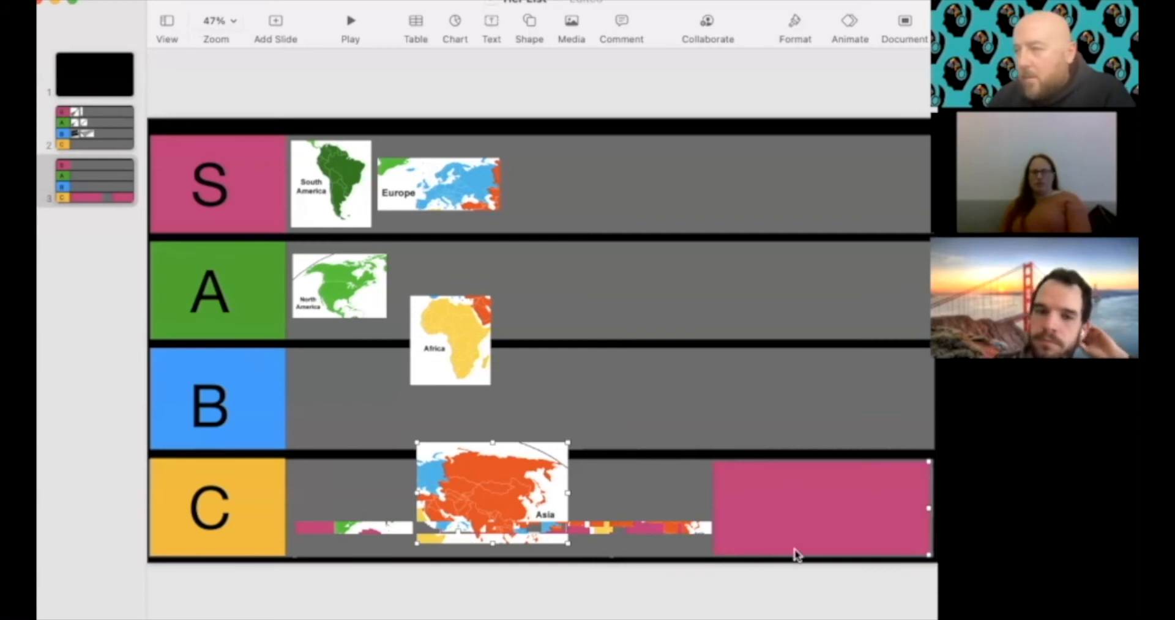
# Step: Place the Asia map card beside Africa on the A–B row boundary
pyautogui.moveTo(492, 492); pyautogui.dragTo(589, 341)
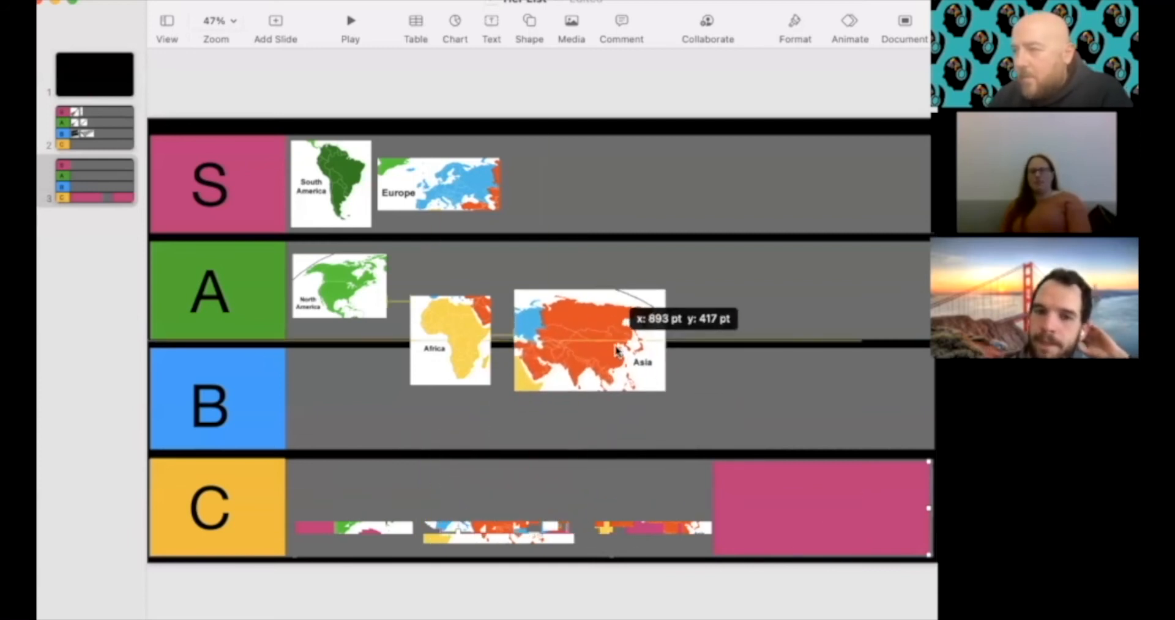
pyautogui.click(589, 340)
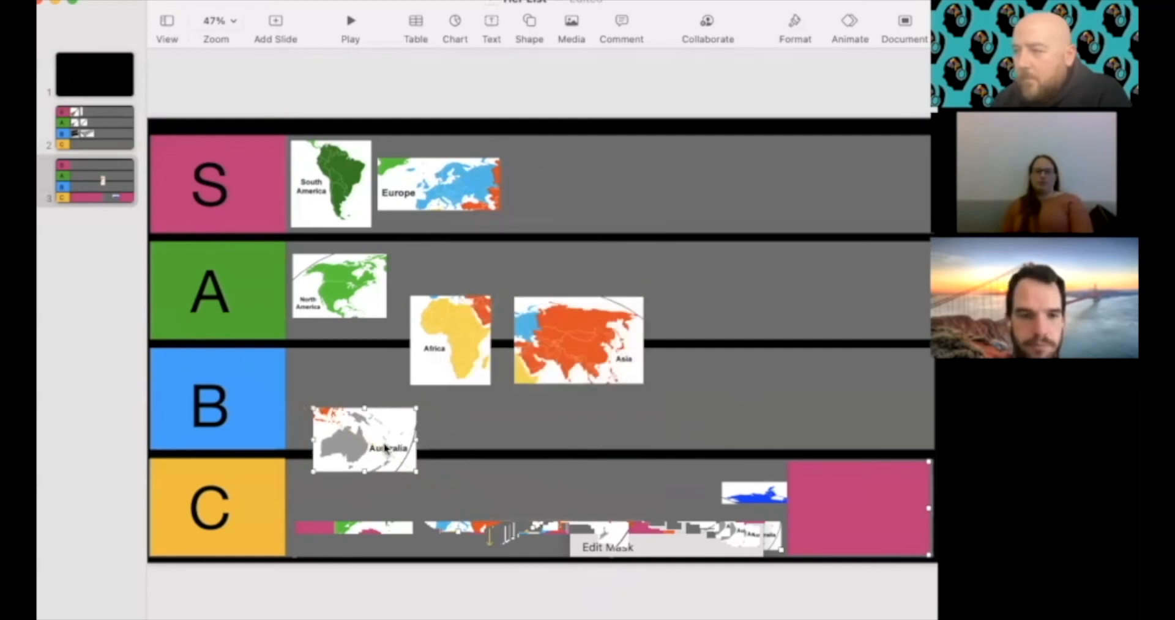
# Step: Nudge the Australia map card down onto the B–C row boundary
pyautogui.moveTo(363, 441); pyautogui.dragTo(364, 456)
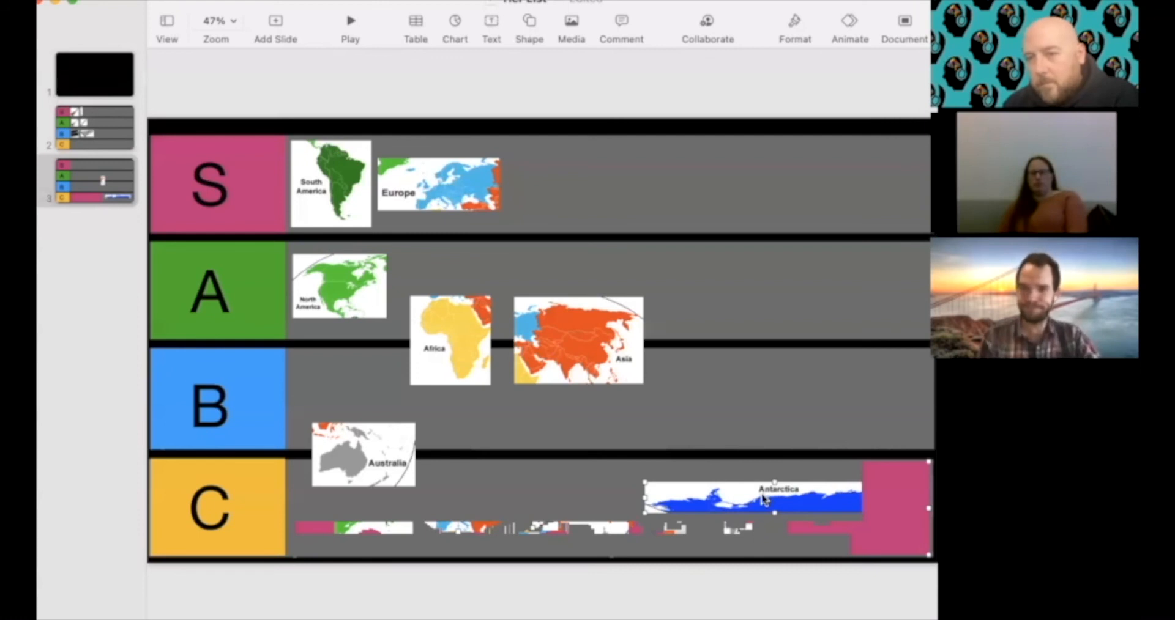
# Step: Drag the Antarctica map card up from the C row into the A row, then deselect it
pyautogui.moveTo(753, 494); pyautogui.dragTo(755, 271)
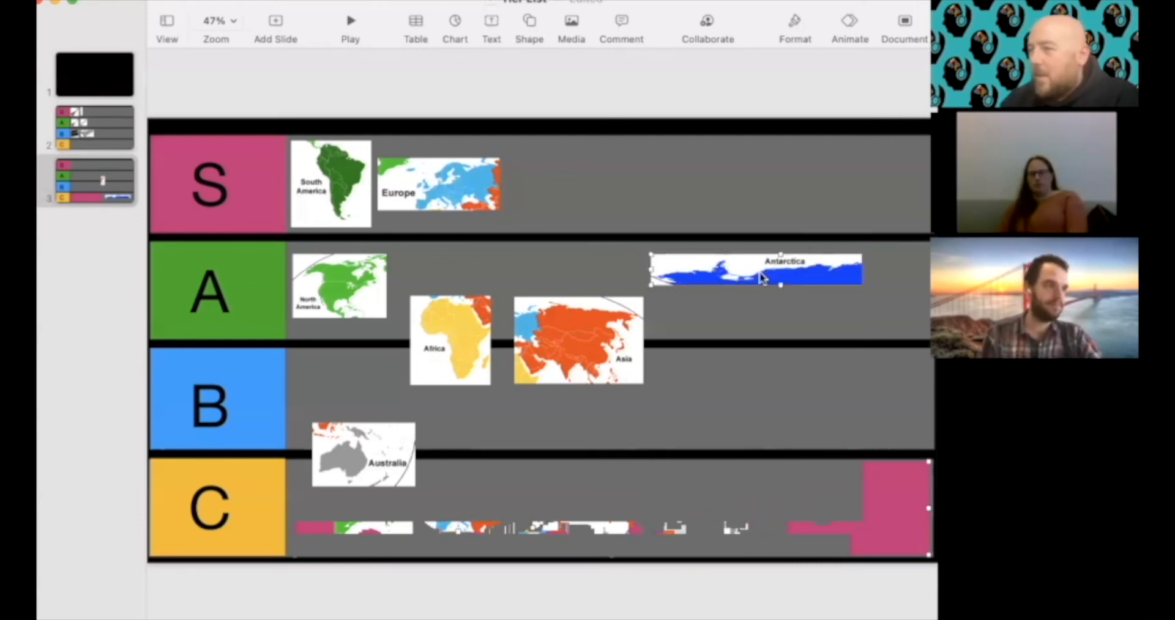
pyautogui.click(641, 74)
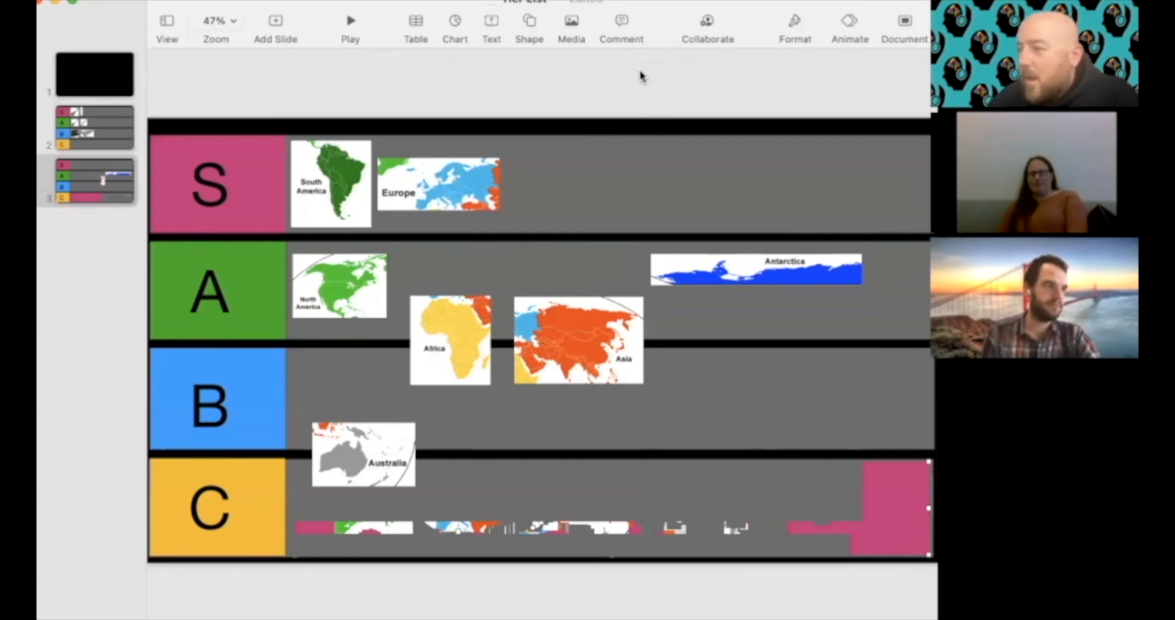
pyautogui.moveTo(554, 20)
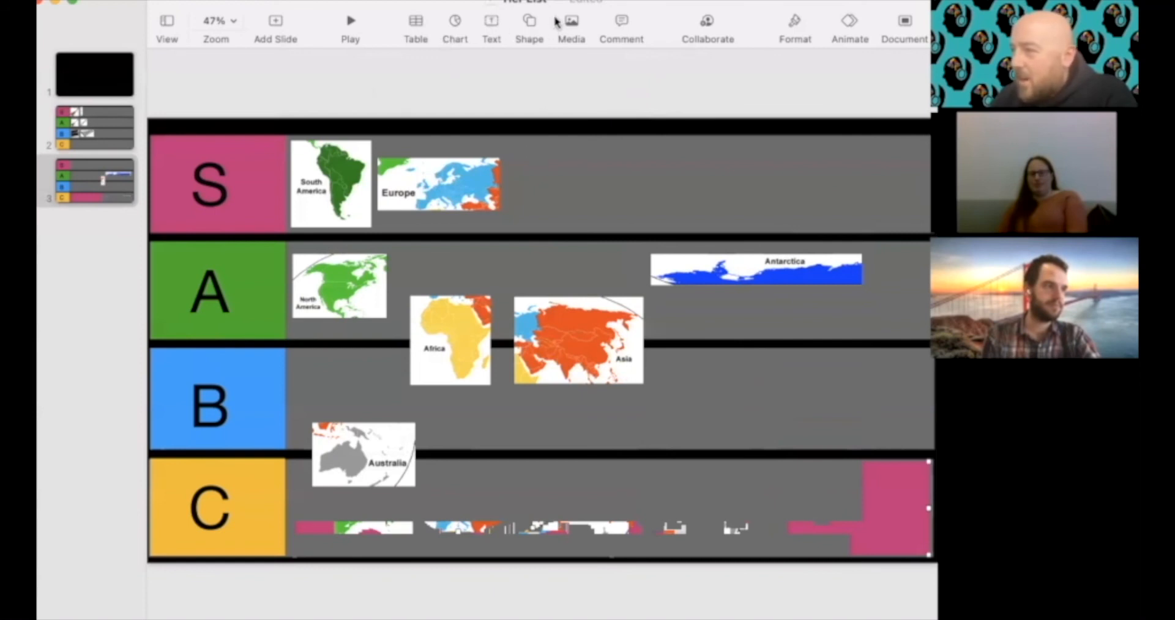